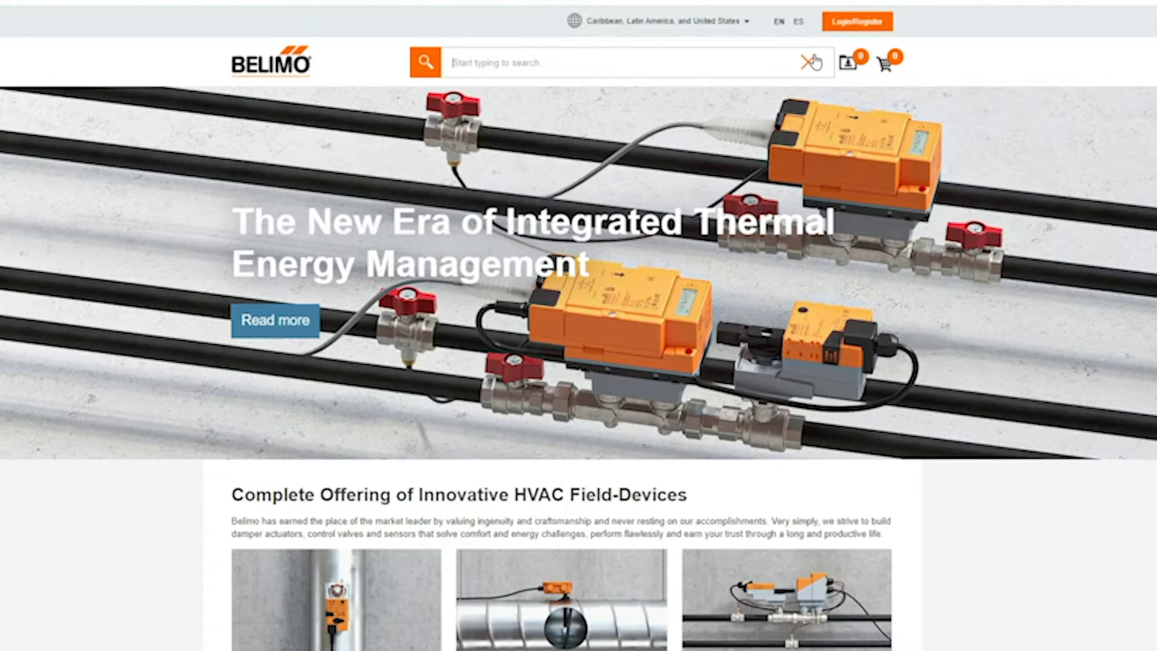
Search the Belimo site for "zth us" and reach the ZTH US service tool page
type("zth u")
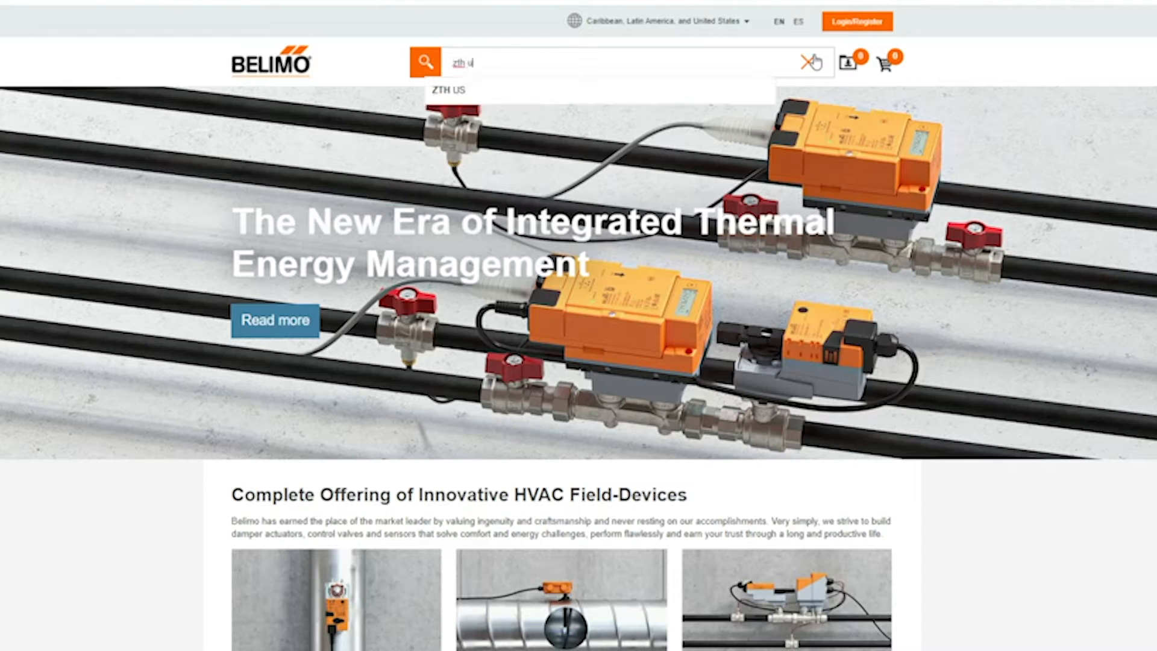
type("s")
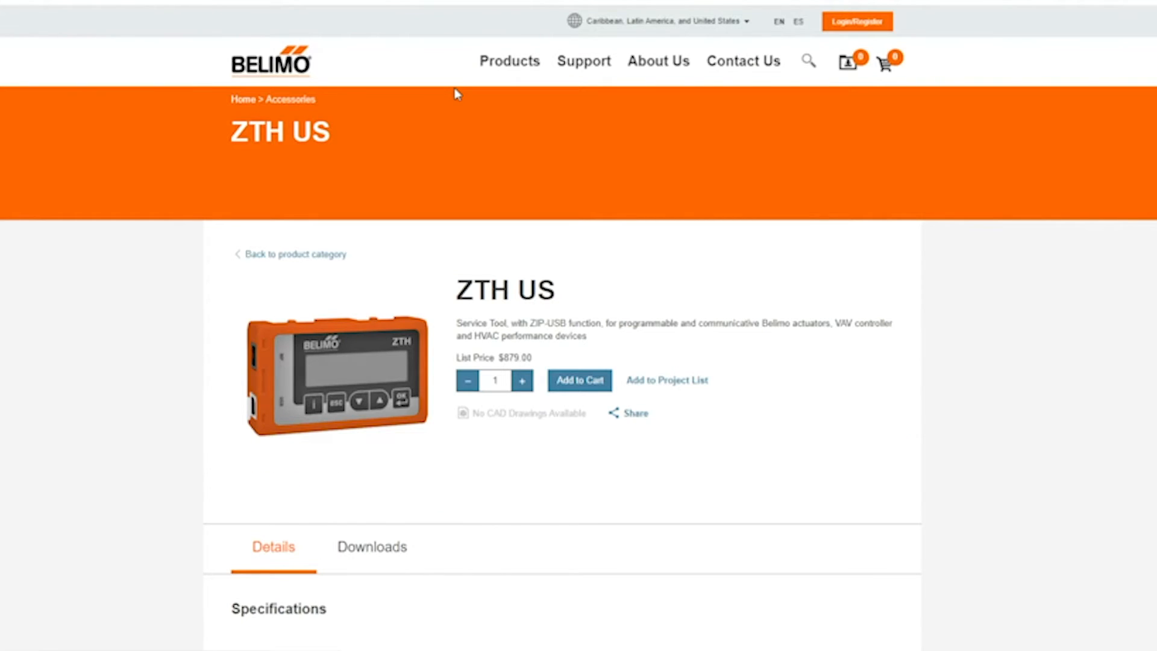
Show the ZTH US downloads and expand Software/Plug-ins/Apps to reveal the ZTH US Tool V02 zip
scroll("down", 3)
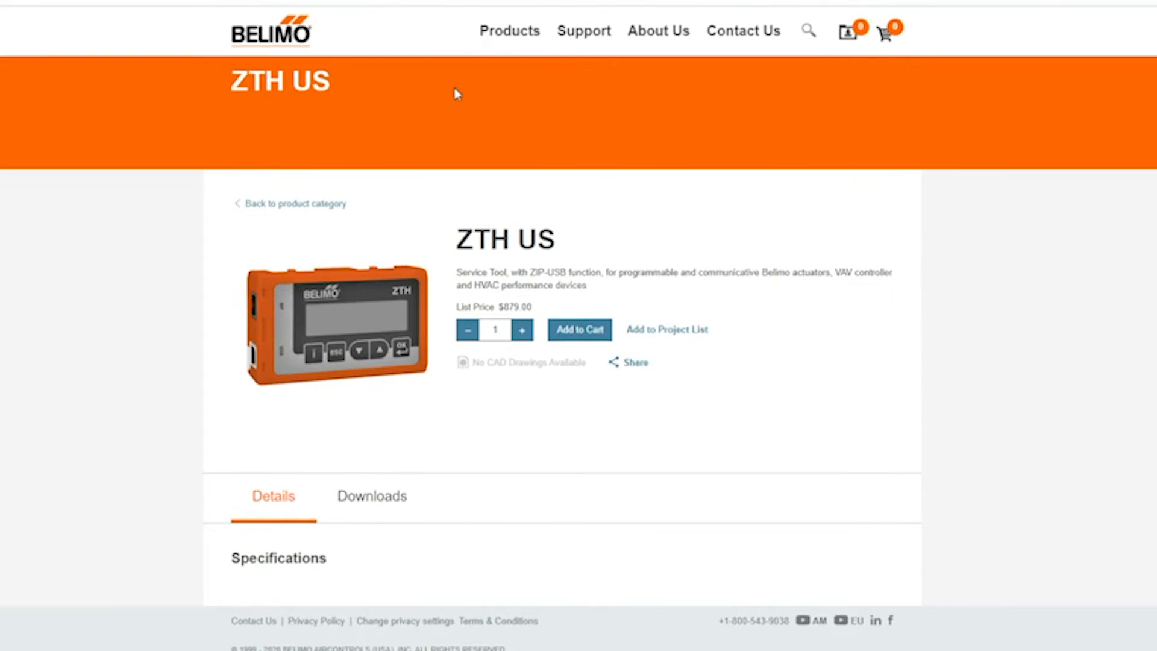
mouse_move(372, 516)
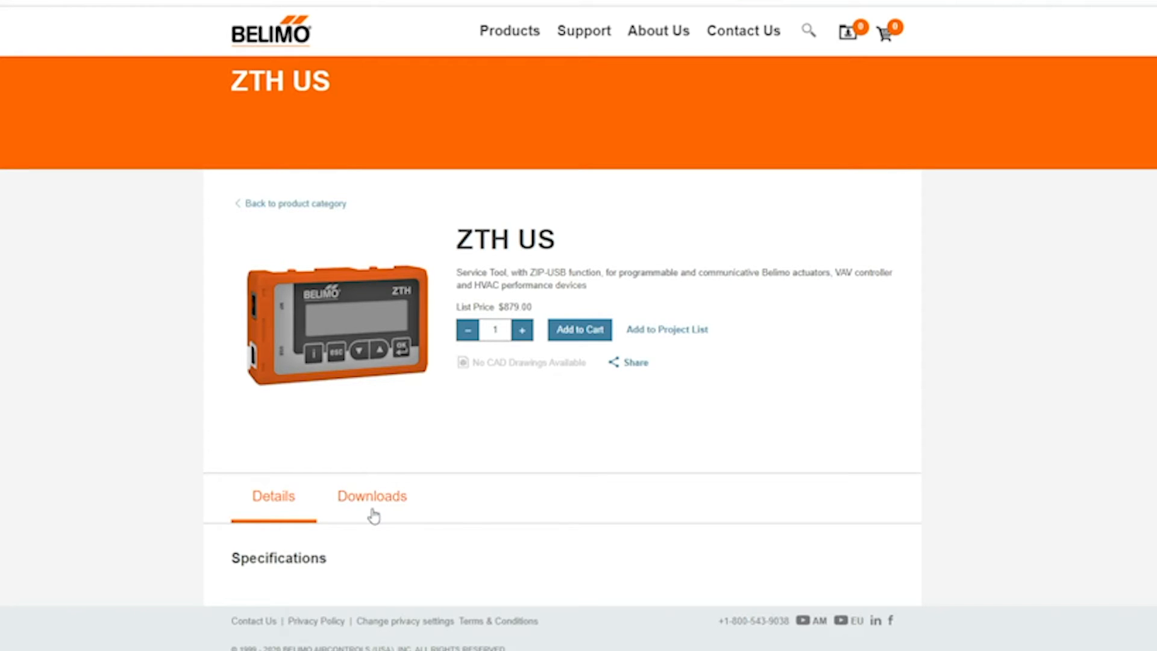
left_click(372, 495)
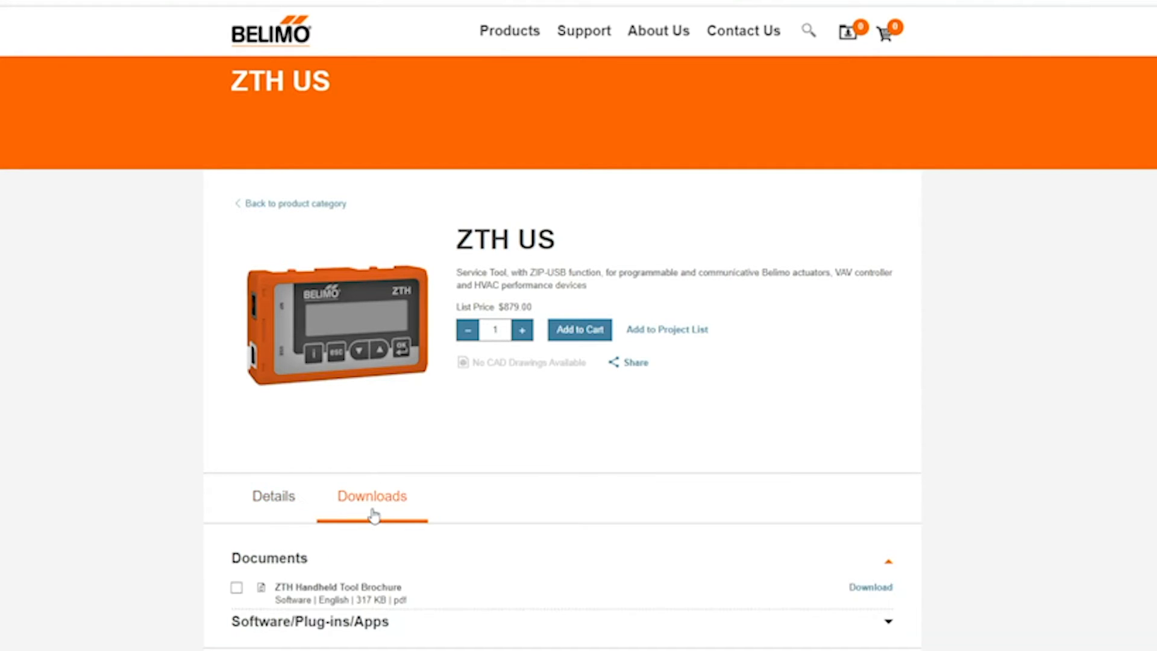
scroll("down", 3)
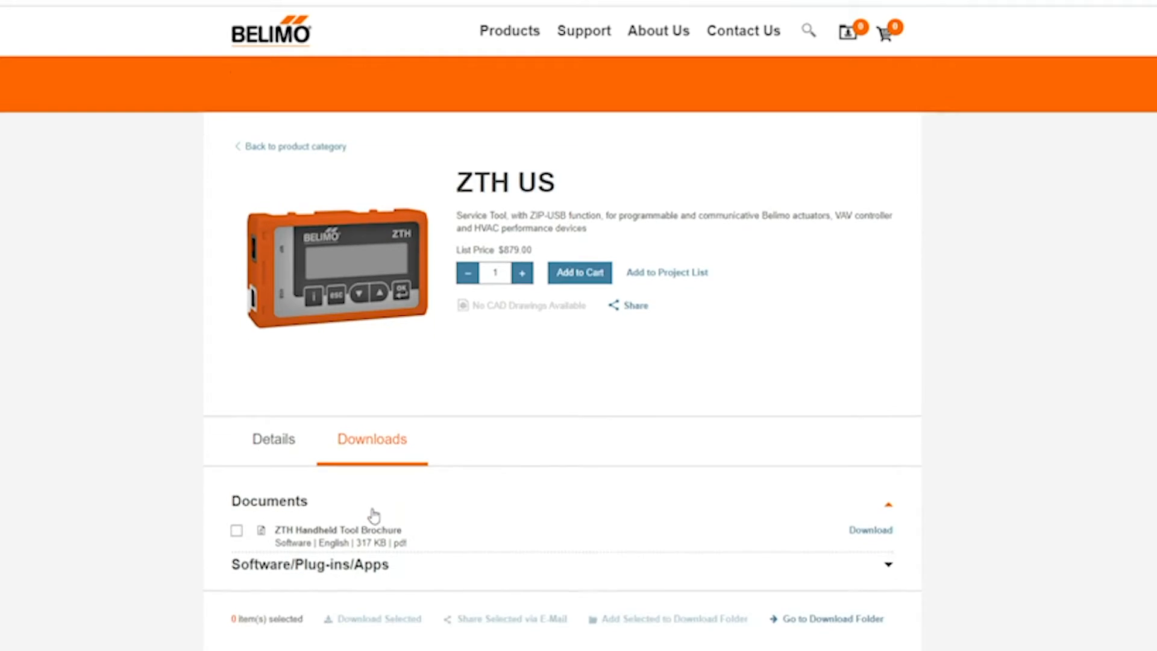
scroll("down", 3)
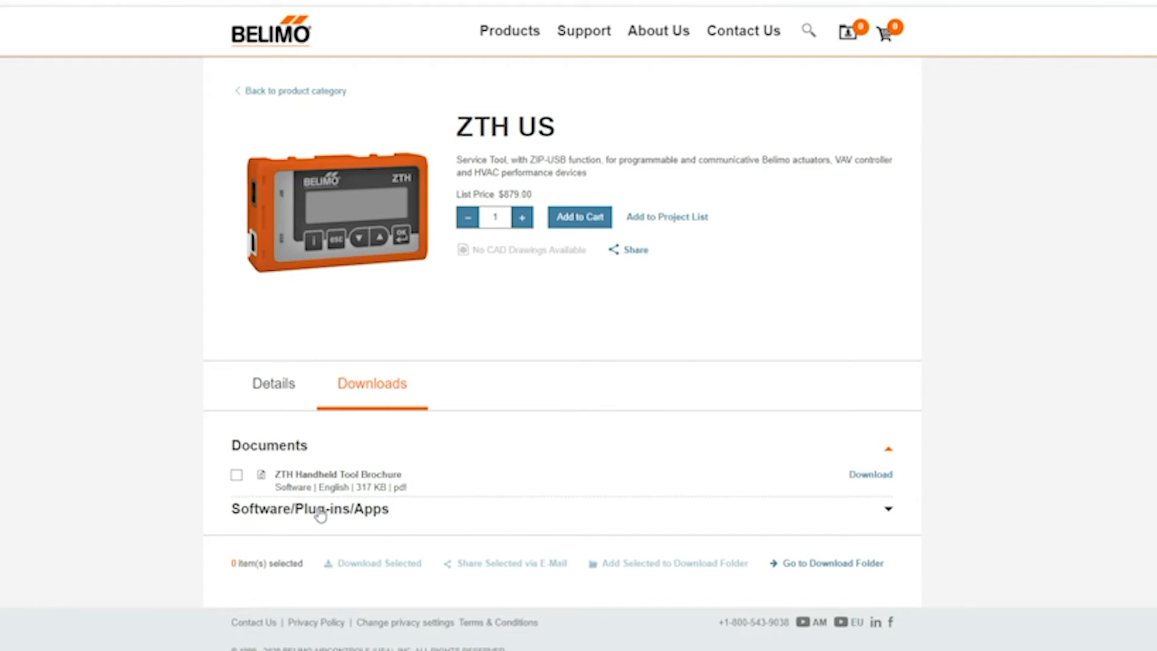
left_click(320, 510)
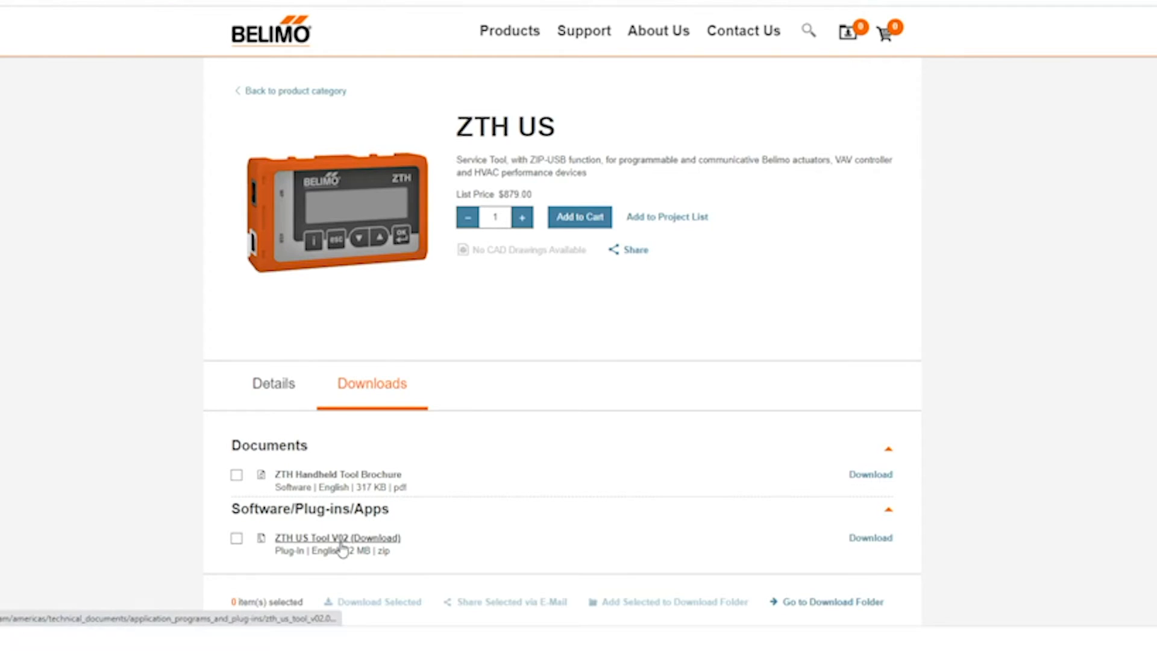
Download the ZTH US Tool V02 zip and launch the ZTH Download Tool exe from 7-Zip, allowing the unverified publisher
left_click(338, 537)
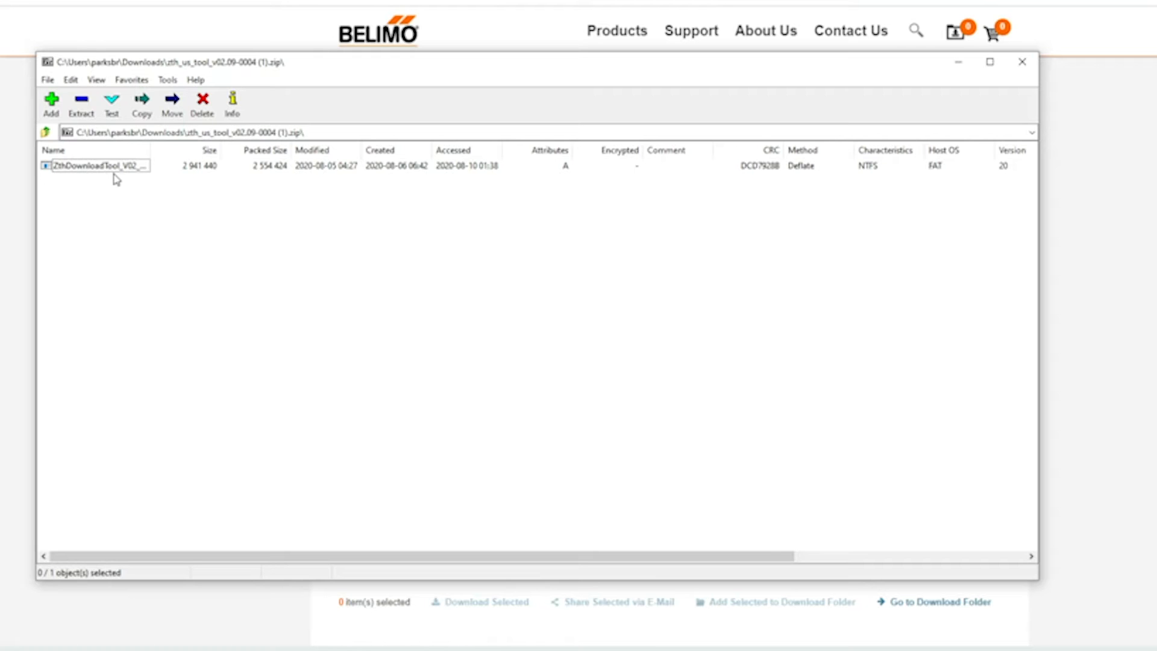
mouse_move(95, 166)
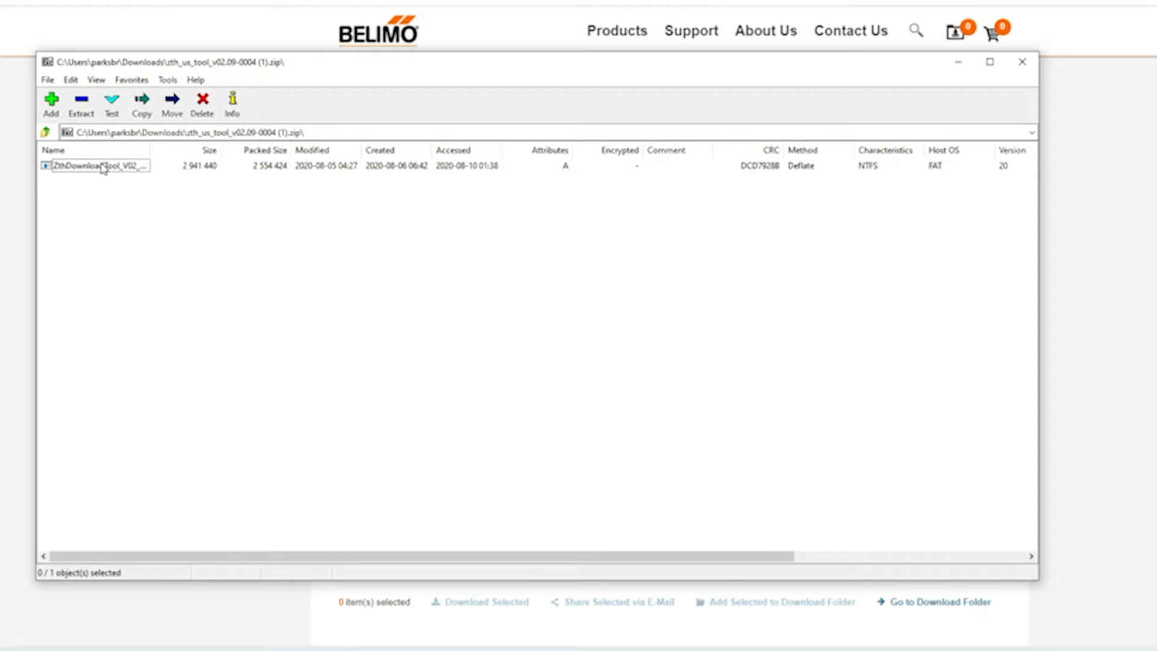
double_click(90, 164)
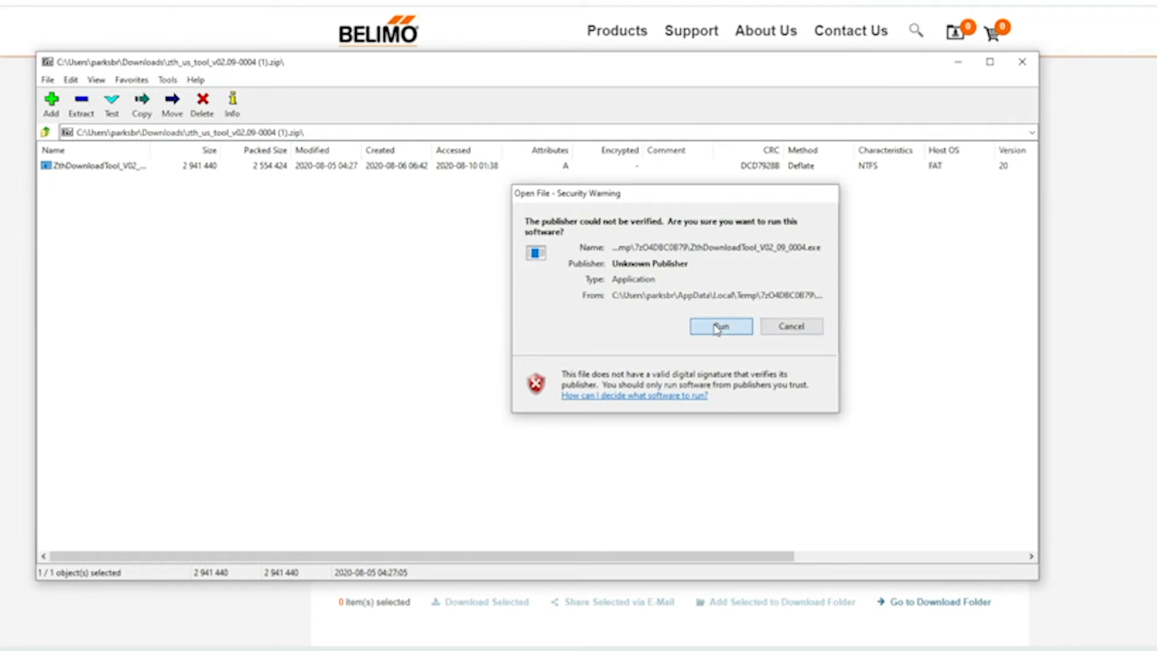
left_click(720, 326)
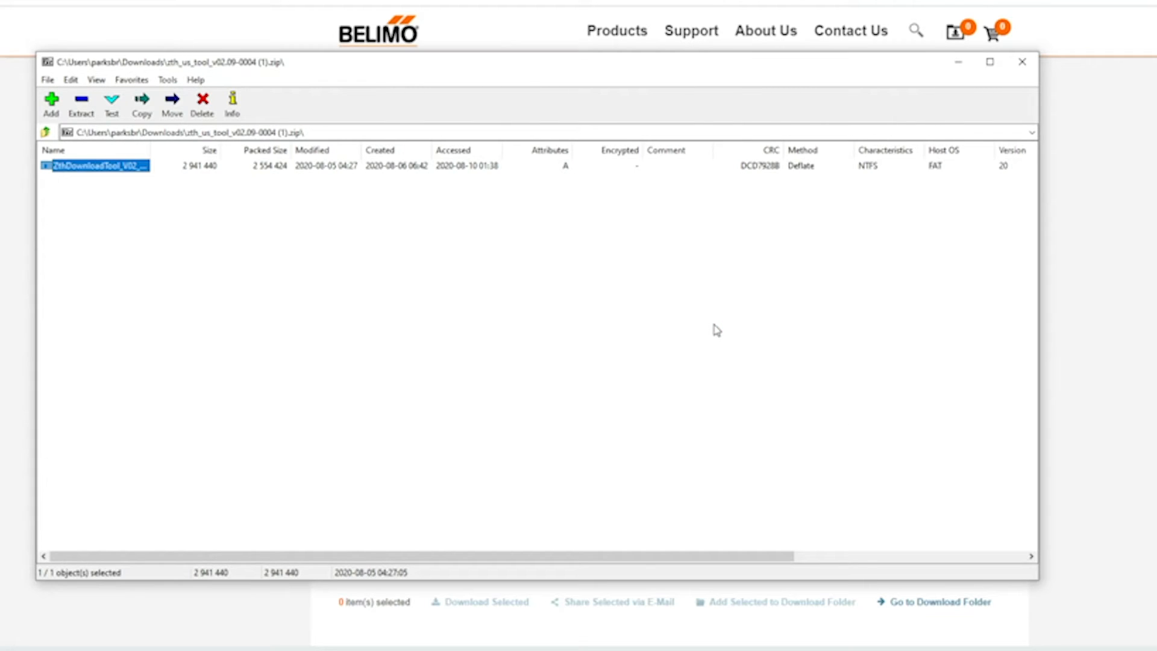
double_click(96, 165)
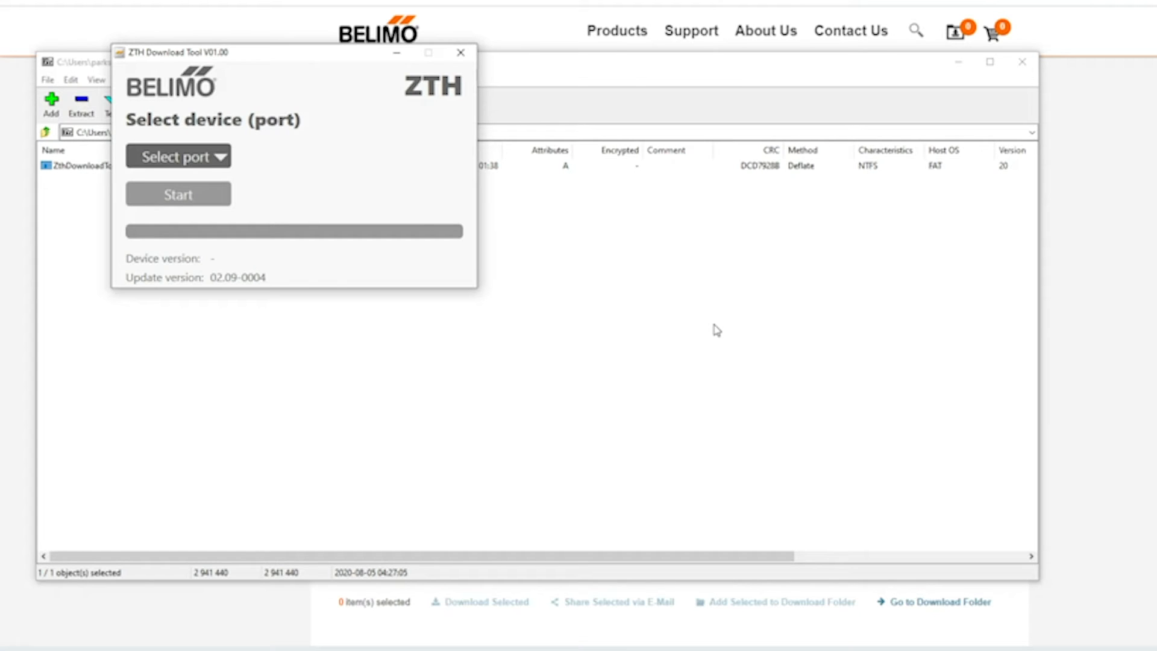
mouse_move(371, 146)
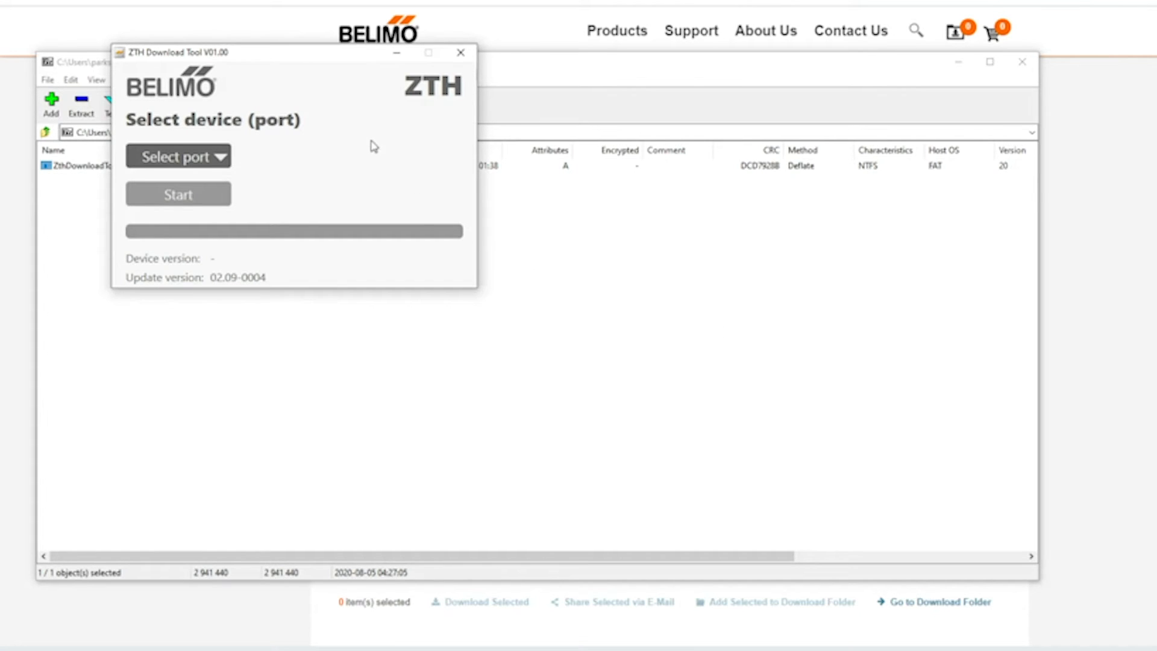
Choose port COM7 so the tool reads device version 02.09-0003
left_click(178, 157)
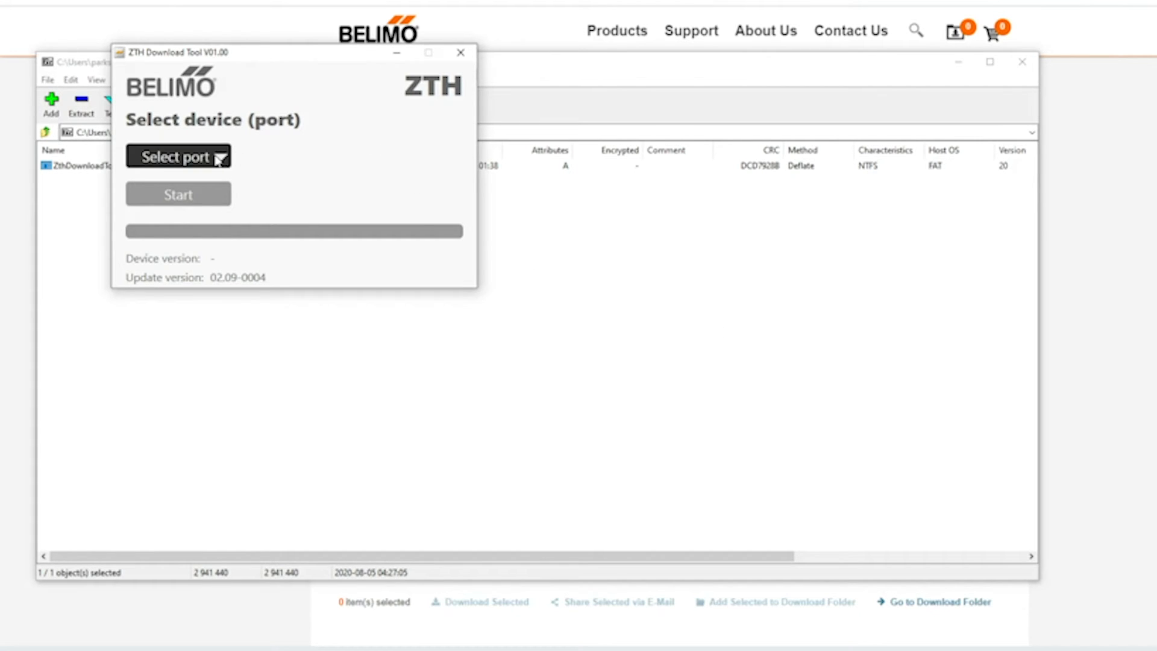
left_click(178, 157)
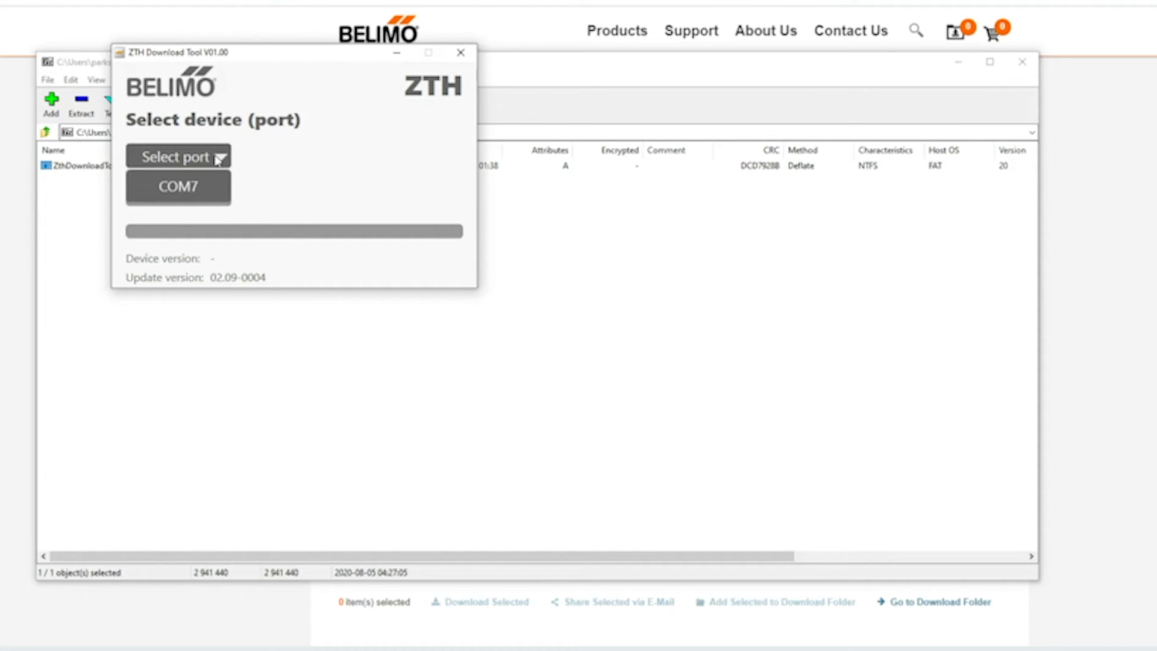
left_click(178, 186)
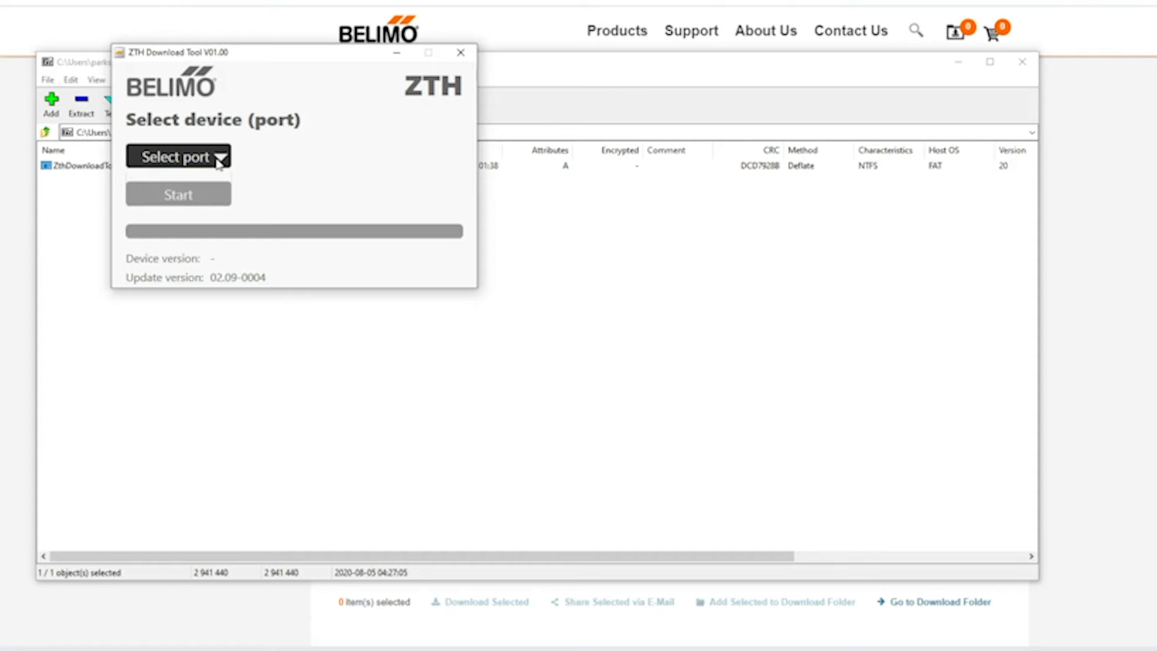
left_click(178, 156)
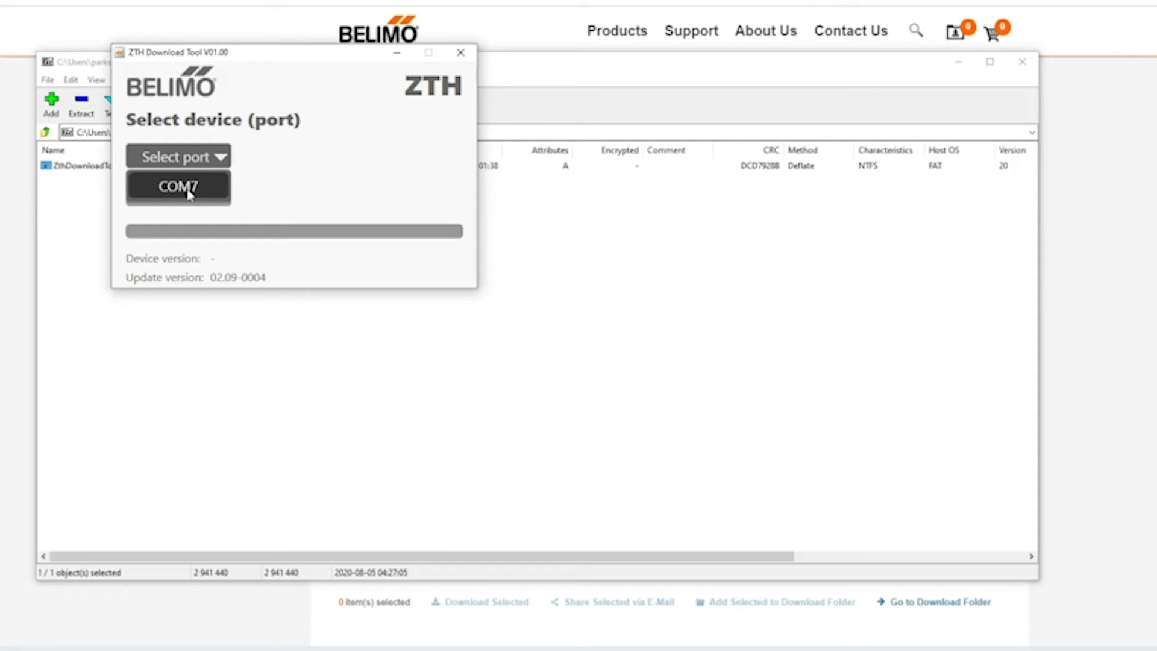
left_click(178, 188)
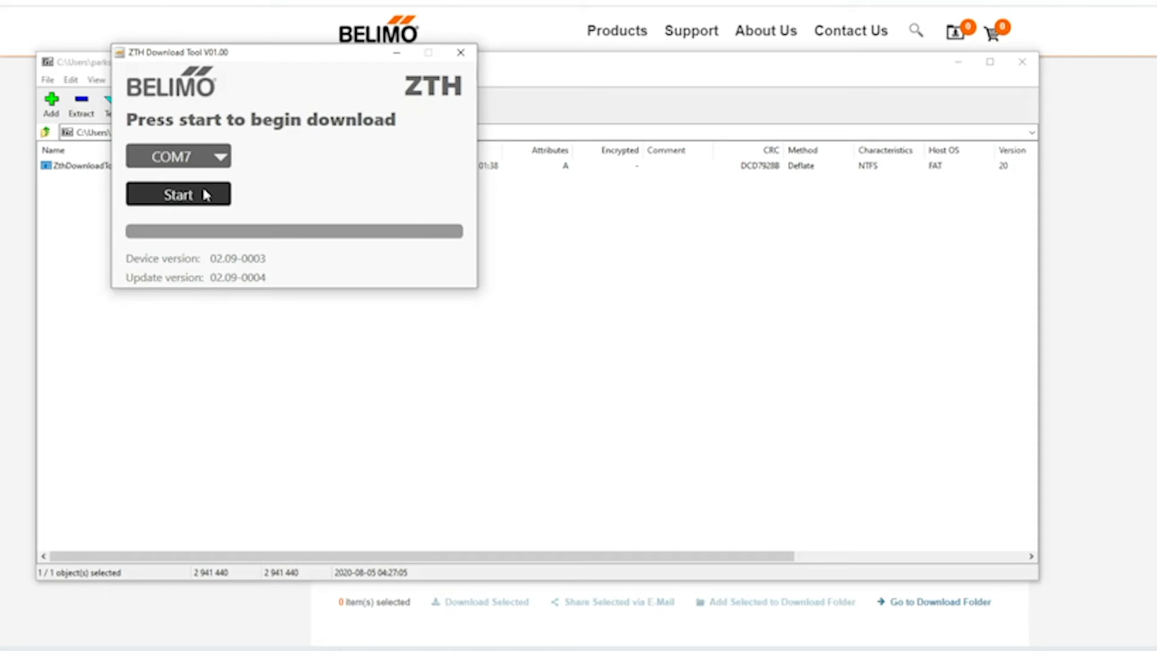
Start the firmware download of version 02.09-0004 to the device on COM7
left_click(178, 194)
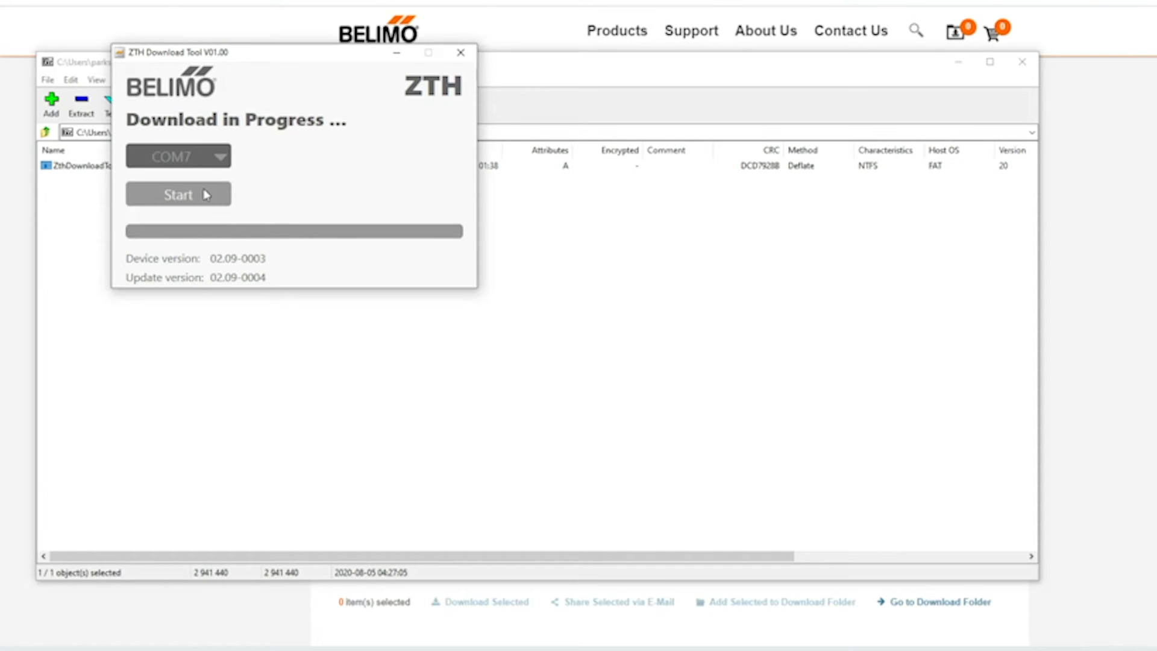
left_click(179, 194)
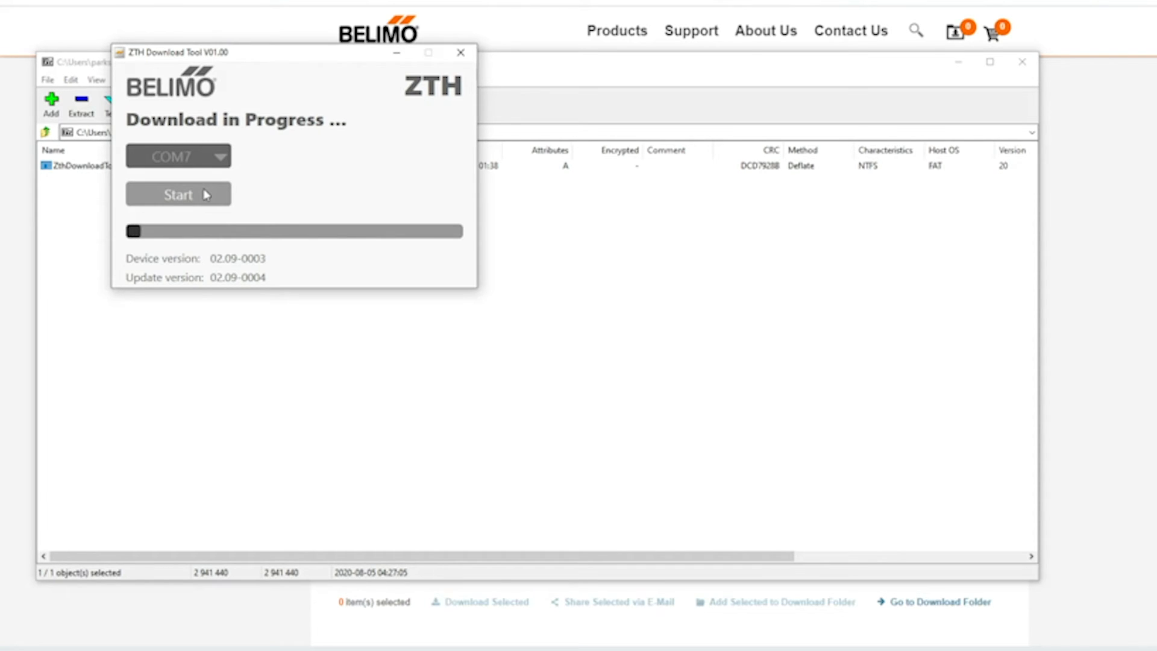